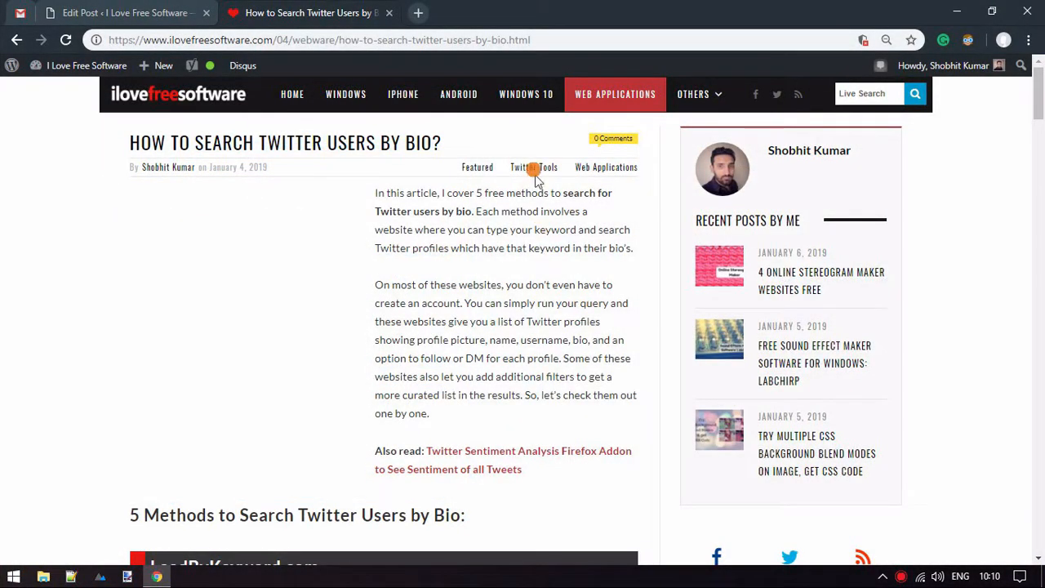
- Follow the LeadByKeyword.com link from the article and reach the Login with Twitter button
{"action": "left_click", "coordinate": [319, 39]}
{"action": "type", "text": "https://leadbykeyword.com"}
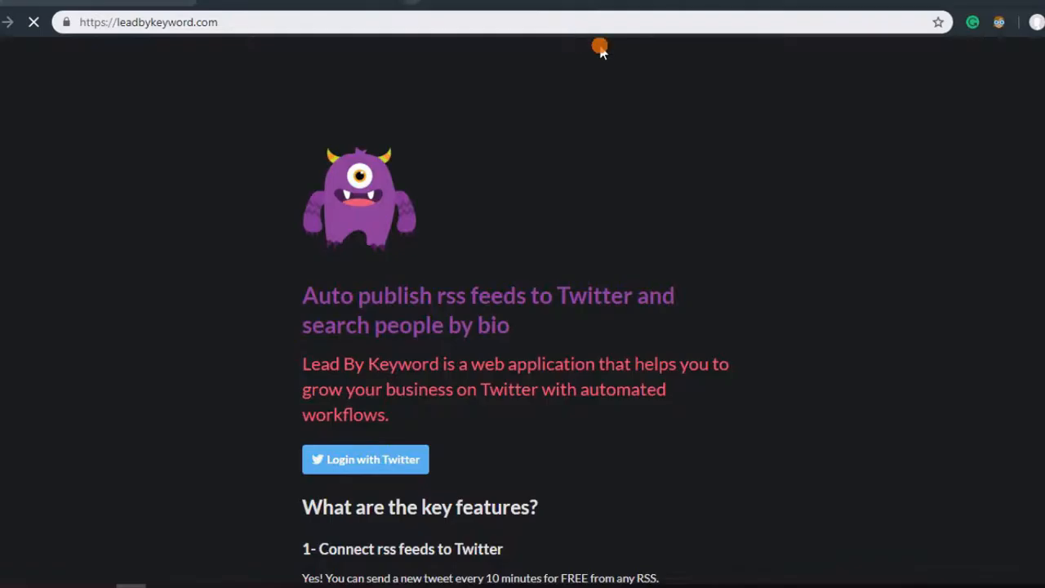
{"action": "scroll", "scroll_direction": "down", "scroll_amount": 3}
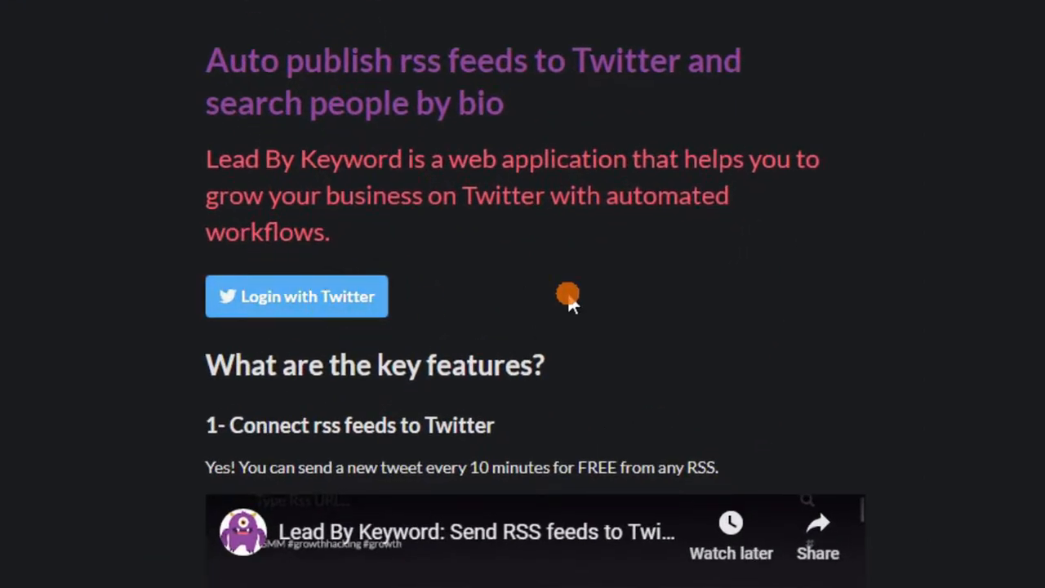
- Sign in with Twitter and authorize Lead By Keyword to reach the lead search dashboard
{"action": "left_click", "coordinate": [297, 297]}
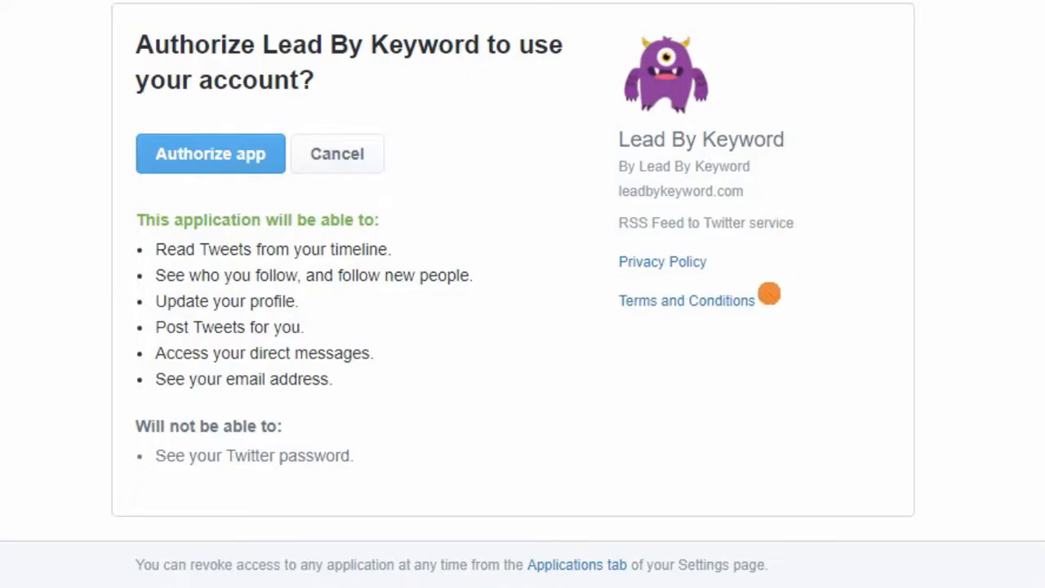
{"action": "left_click", "coordinate": [209, 154]}
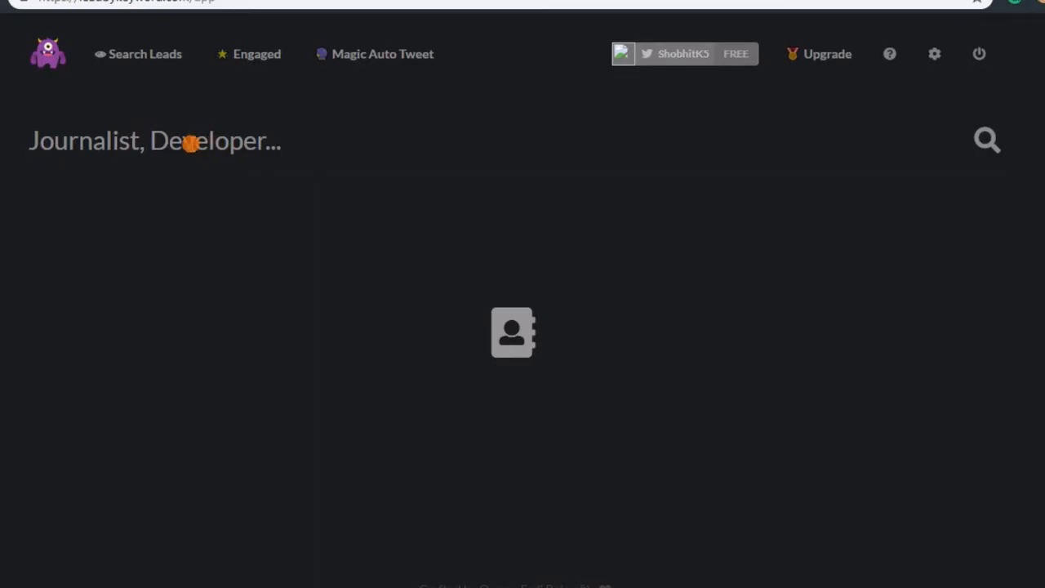
- Search leads for 'chef' and review the matching profiles with follower counts and bios
{"action": "type", "text": "che"}
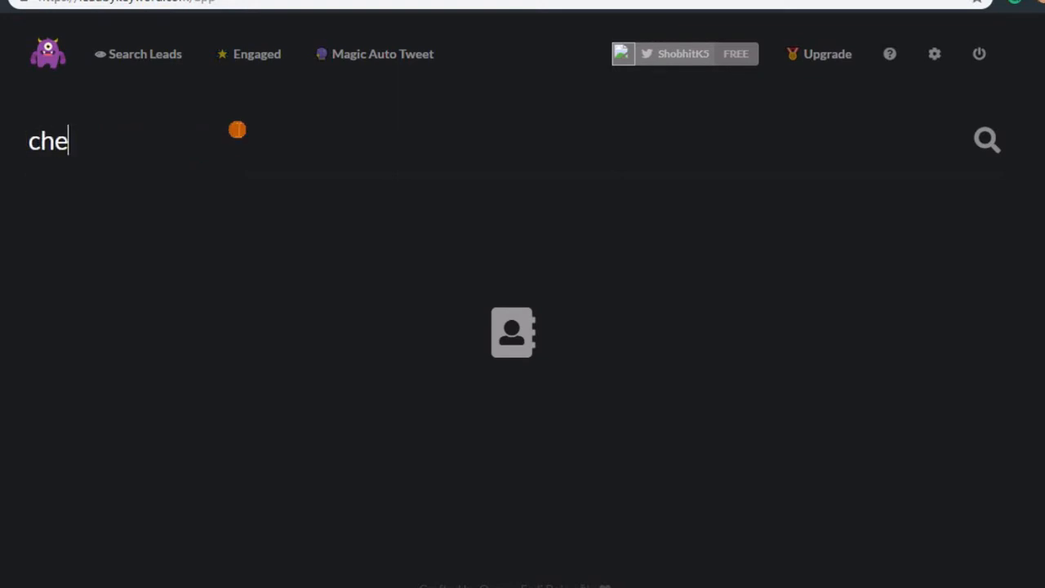
{"action": "type", "text": "f"}
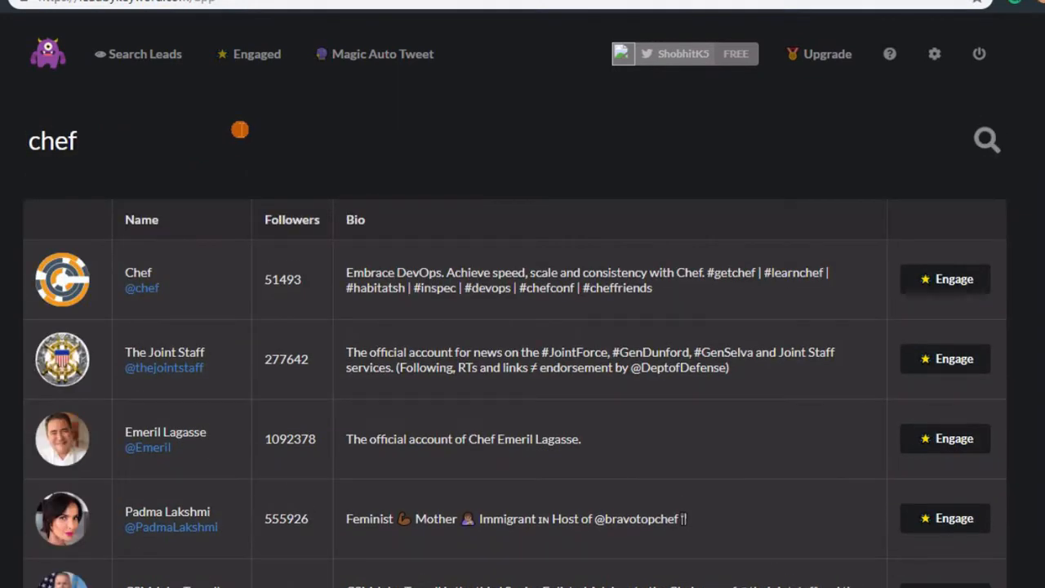
{"action": "scroll", "scroll_direction": "down", "scroll_amount": 3}
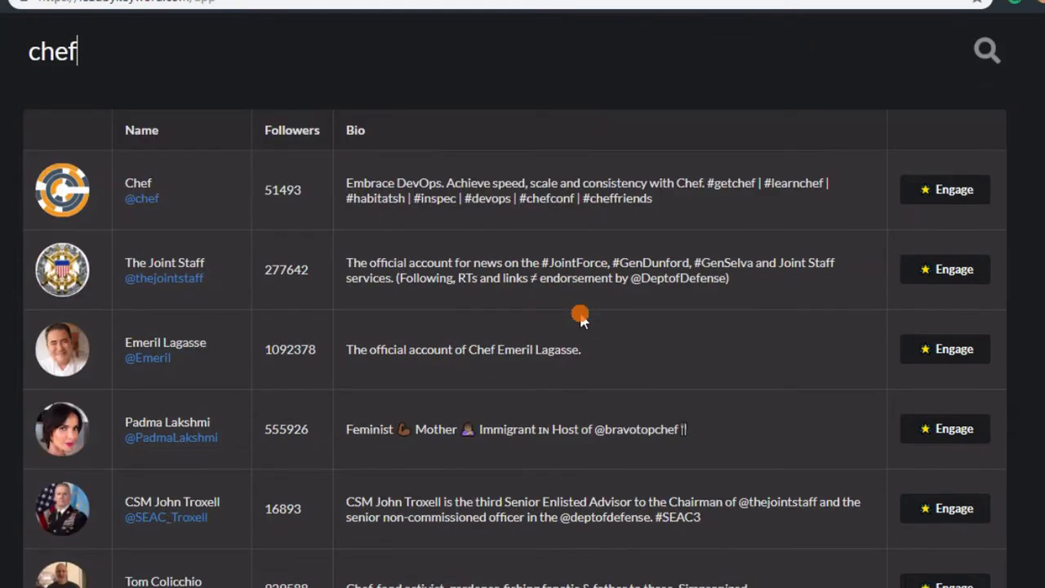
{"action": "scroll", "scroll_direction": "down", "scroll_amount": 3}
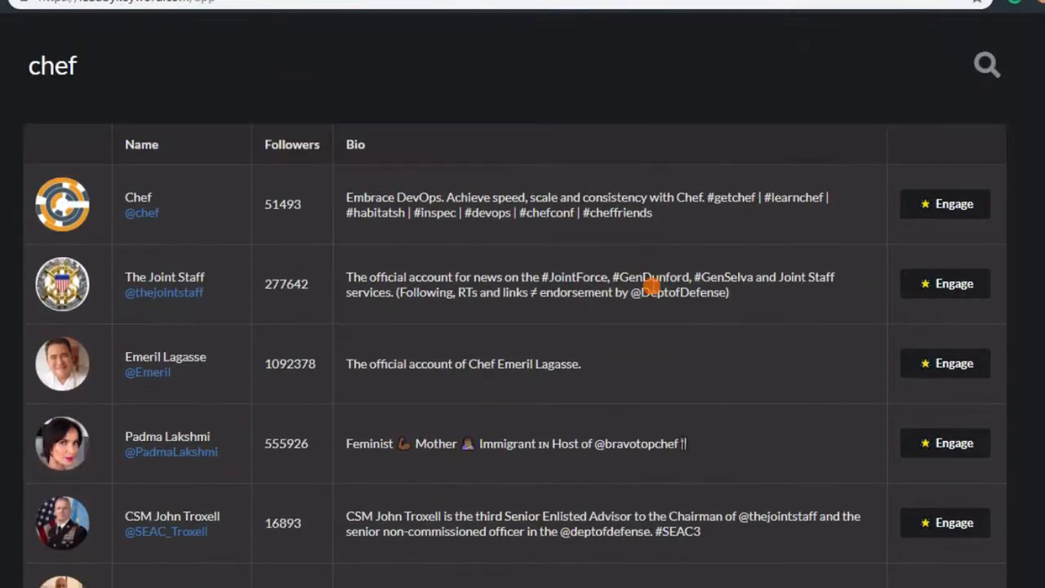
{"action": "mouse_move", "coordinate": [846, 241]}
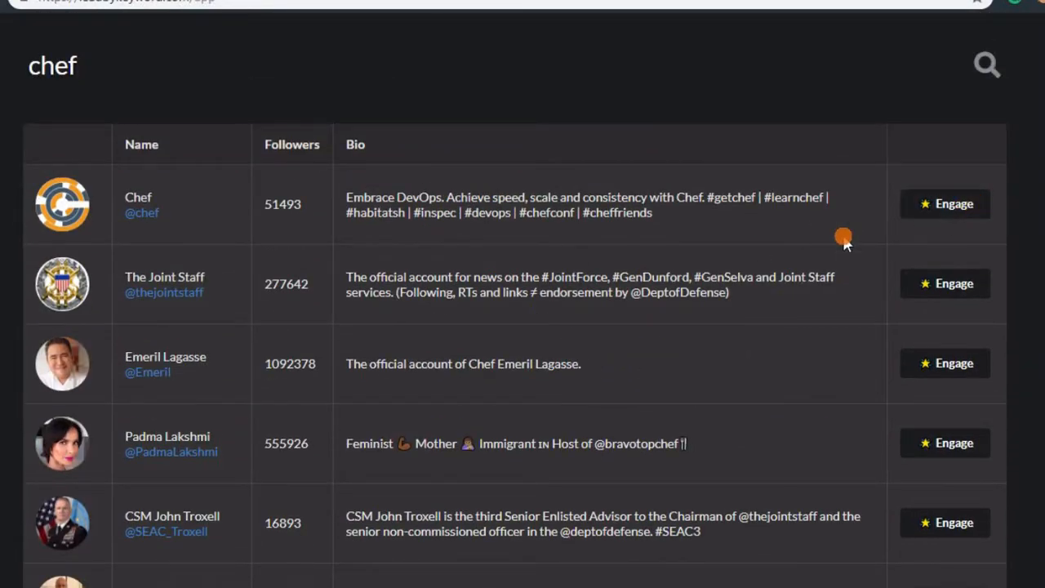